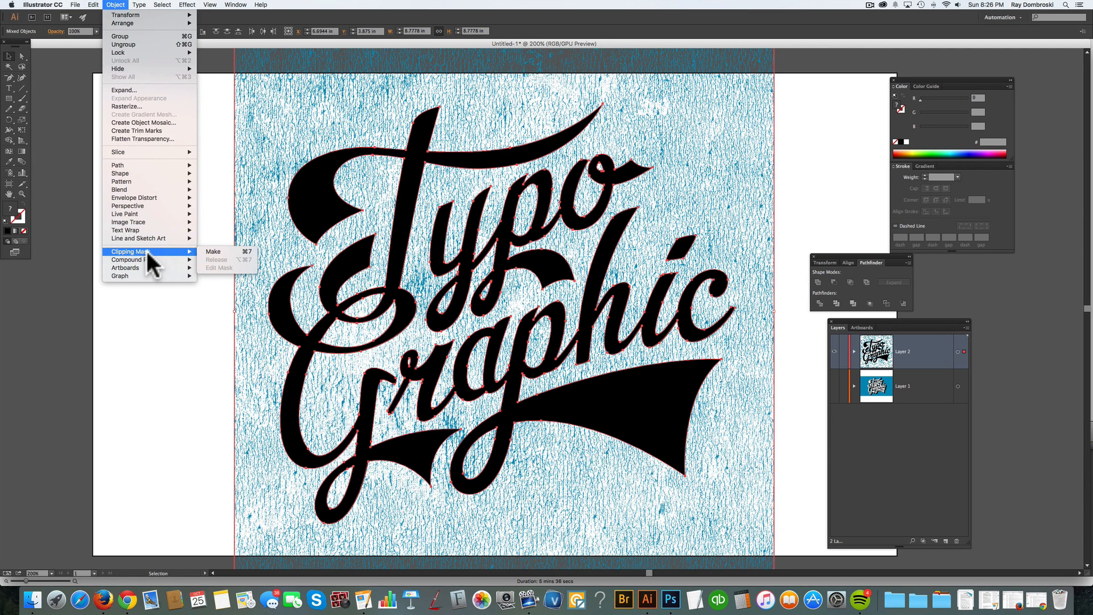
pyautogui.moveTo(223, 253)
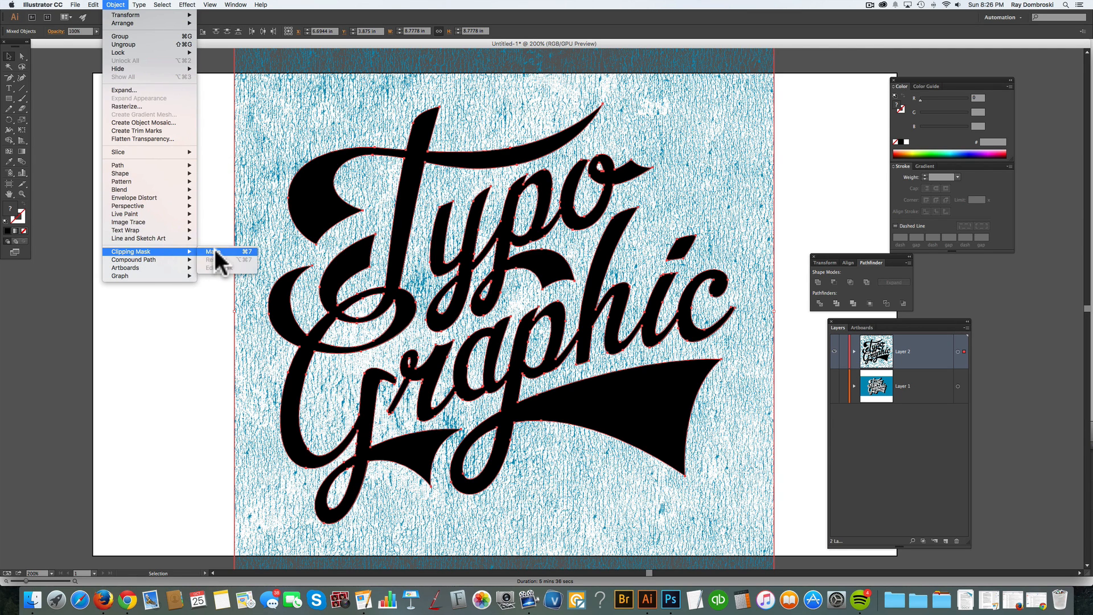
# Make a clipping mask so the cracked texture shows only inside the Typo Graphic letters.
pyautogui.click(212, 251)
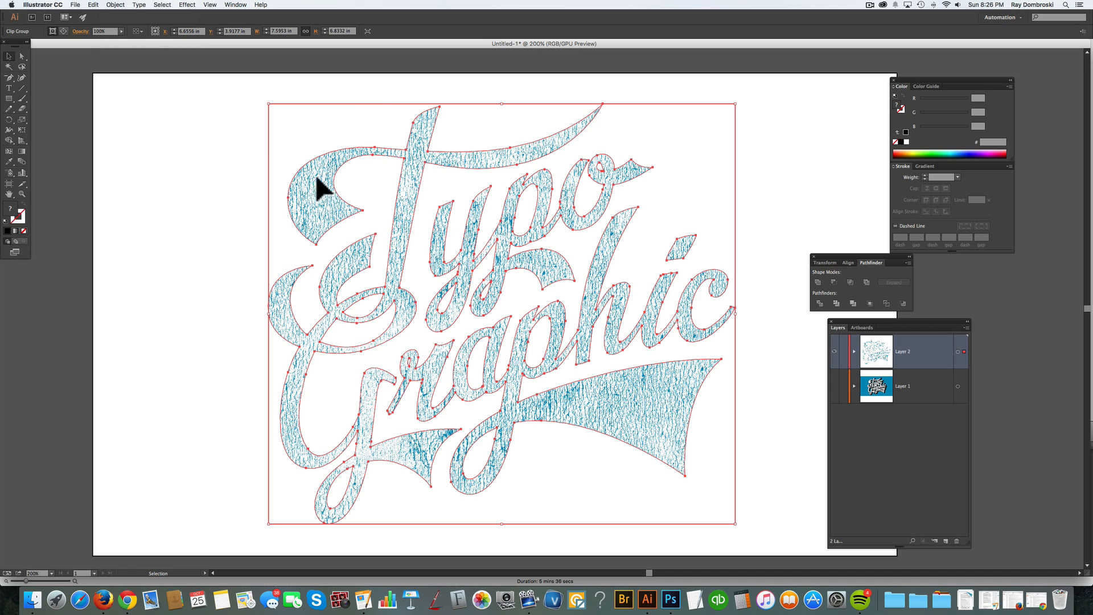
pyautogui.moveTo(481, 177)
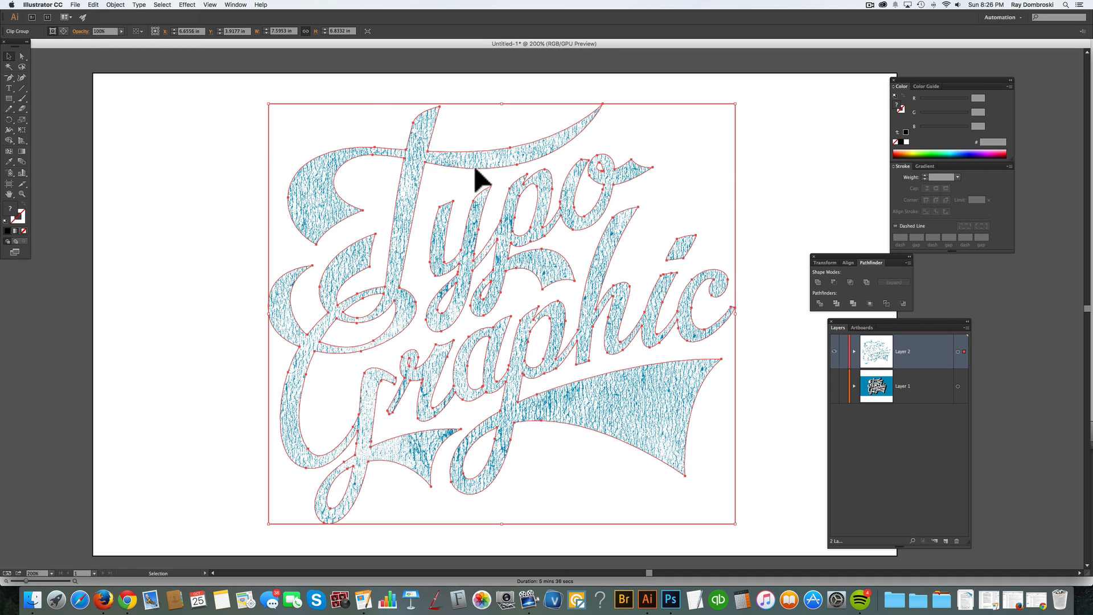
pyautogui.moveTo(842, 344)
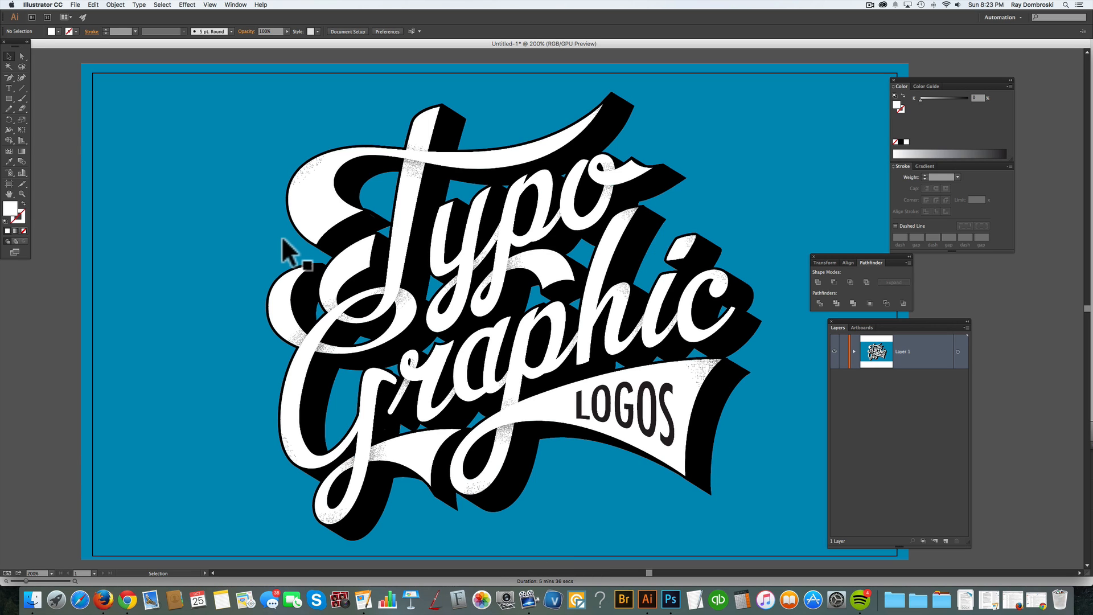
pyautogui.moveTo(13, 66)
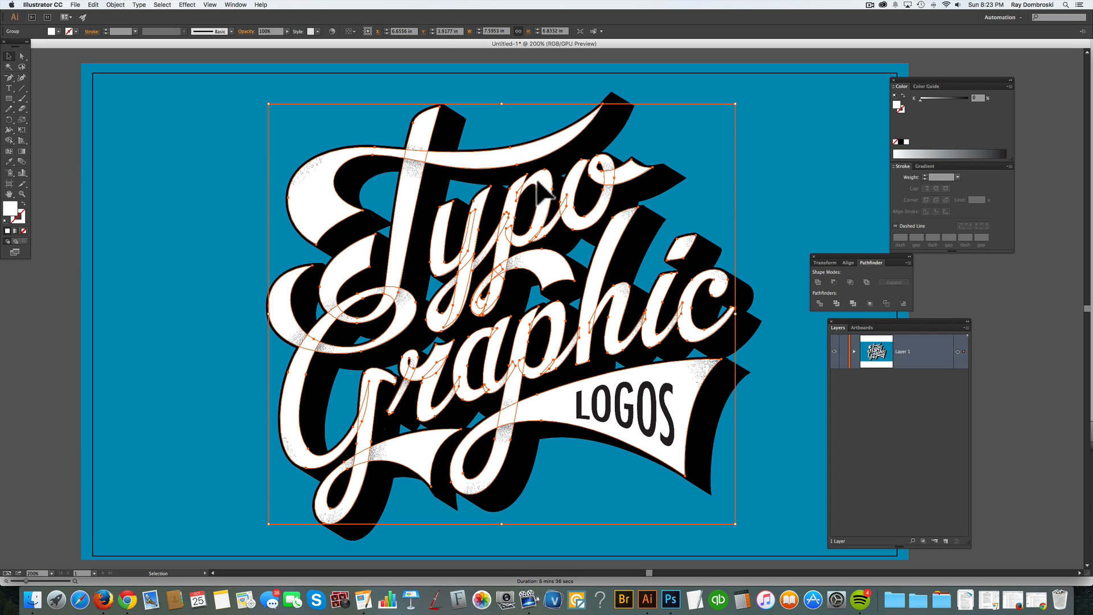
pyautogui.moveTo(481, 296)
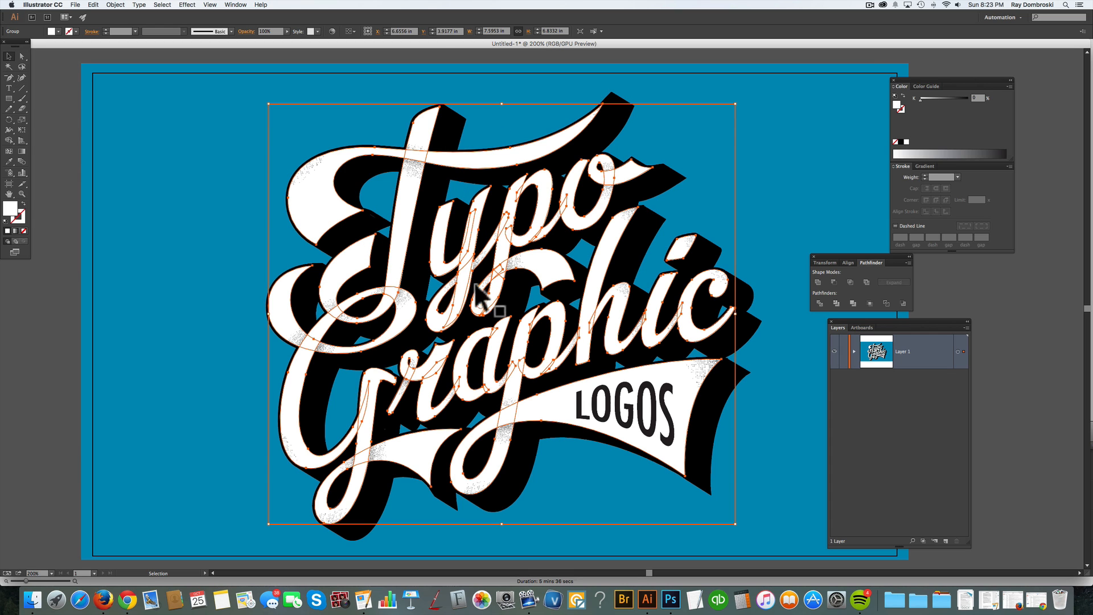
pyautogui.moveTo(543, 286)
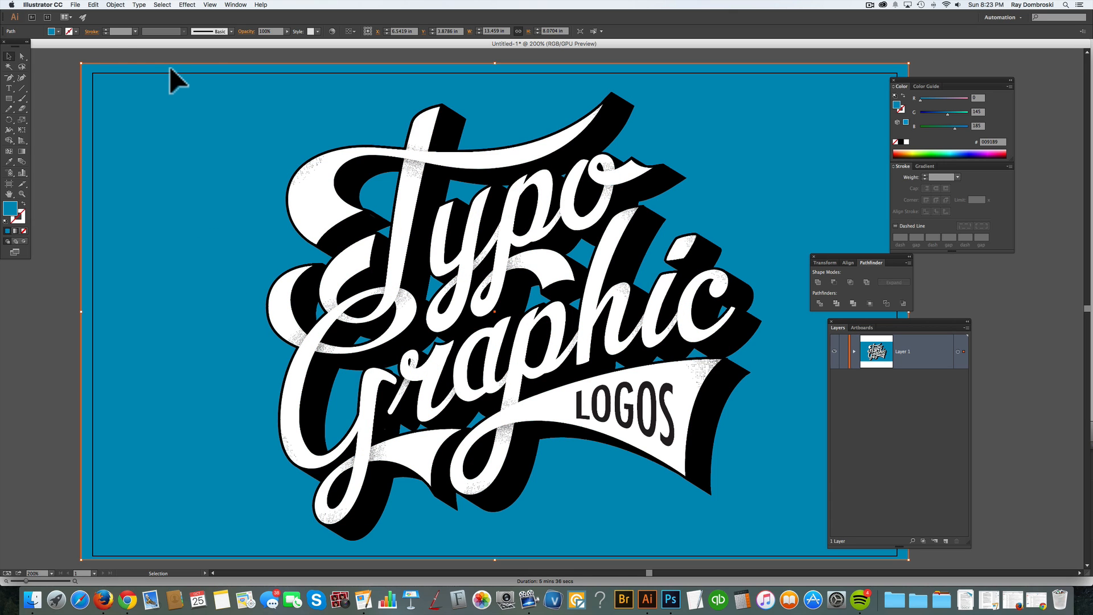
# Place the PLASTISOL-2-DARK.tif texture image into the document.
pyautogui.click(74, 6)
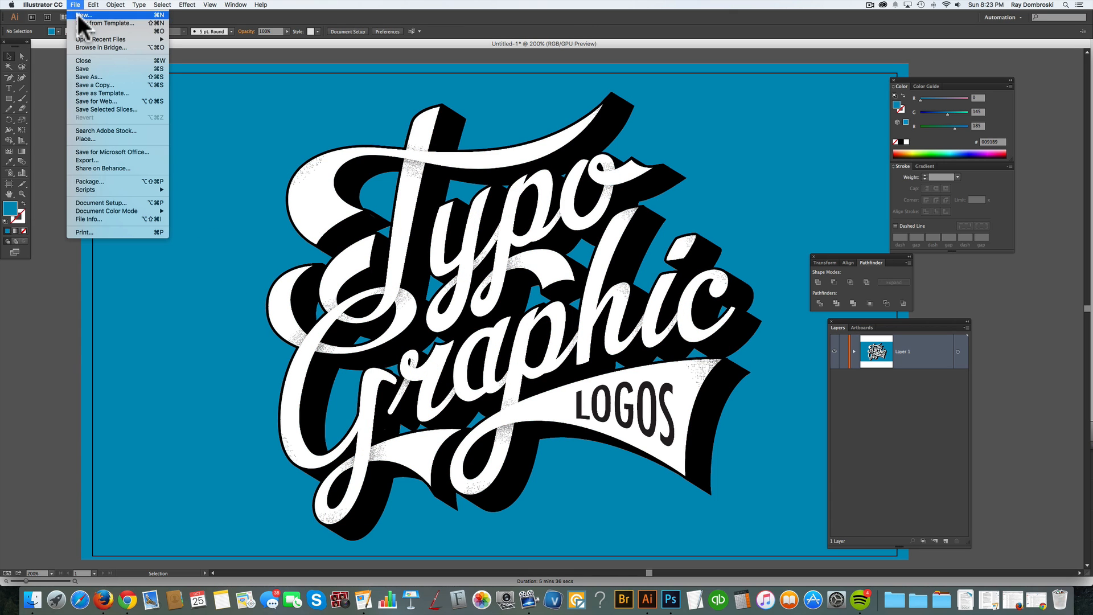
pyautogui.click(85, 139)
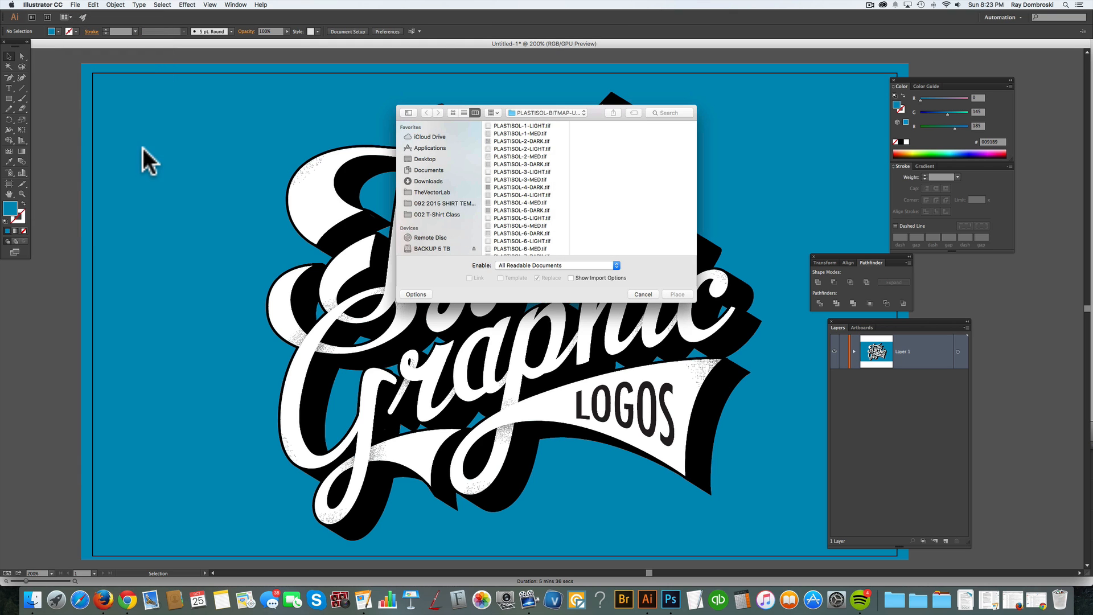
pyautogui.click(519, 141)
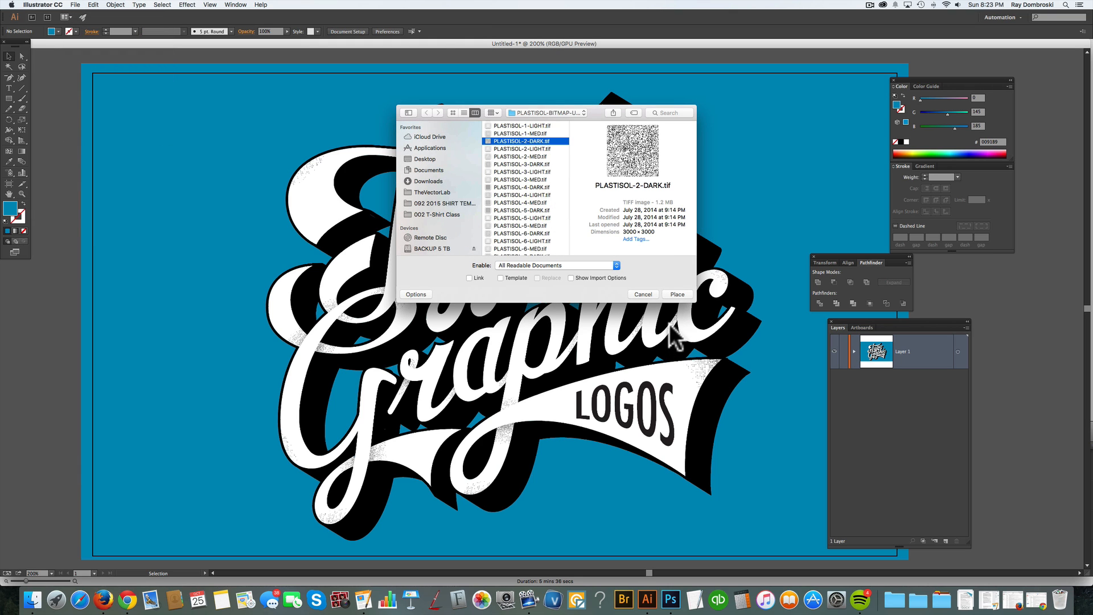
pyautogui.click(675, 293)
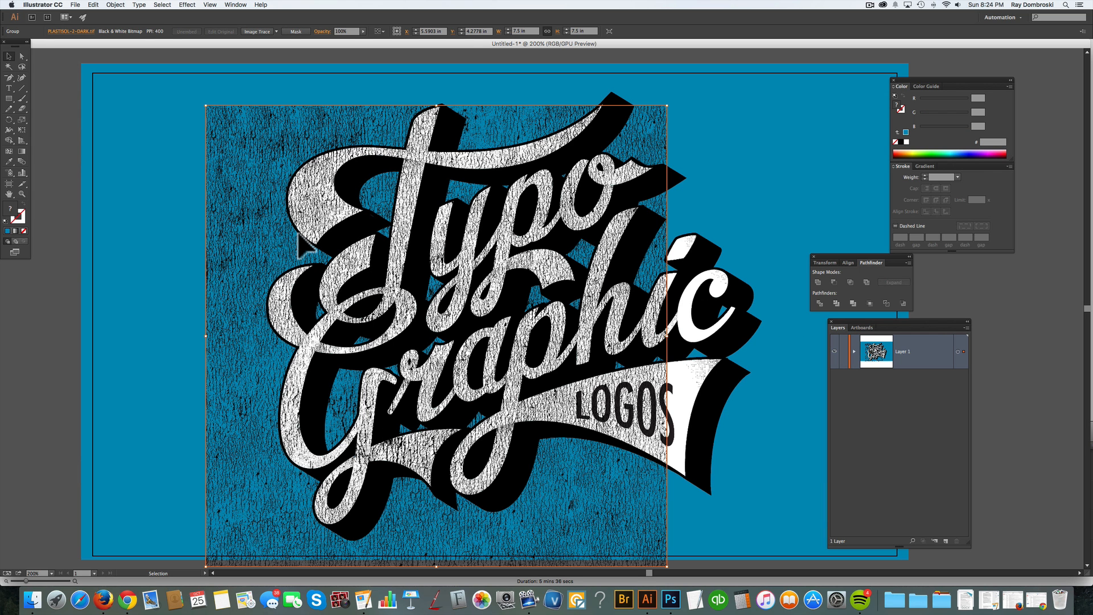
pyautogui.moveTo(307, 248)
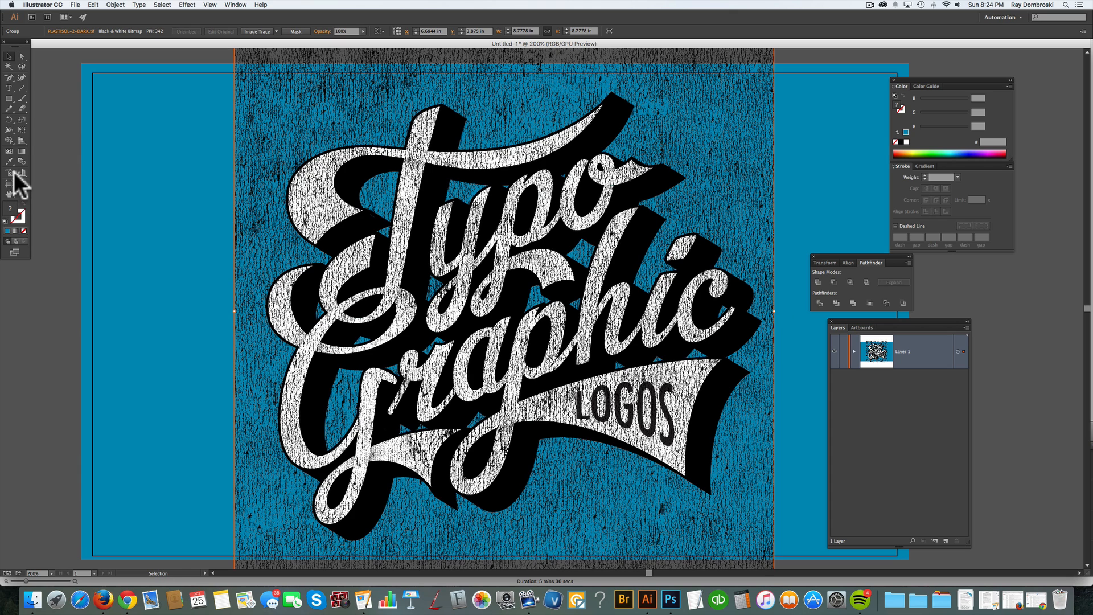
# Eyedrop the background blue onto the texture, move it to Layer 2, and hide it.
pyautogui.click(202, 192)
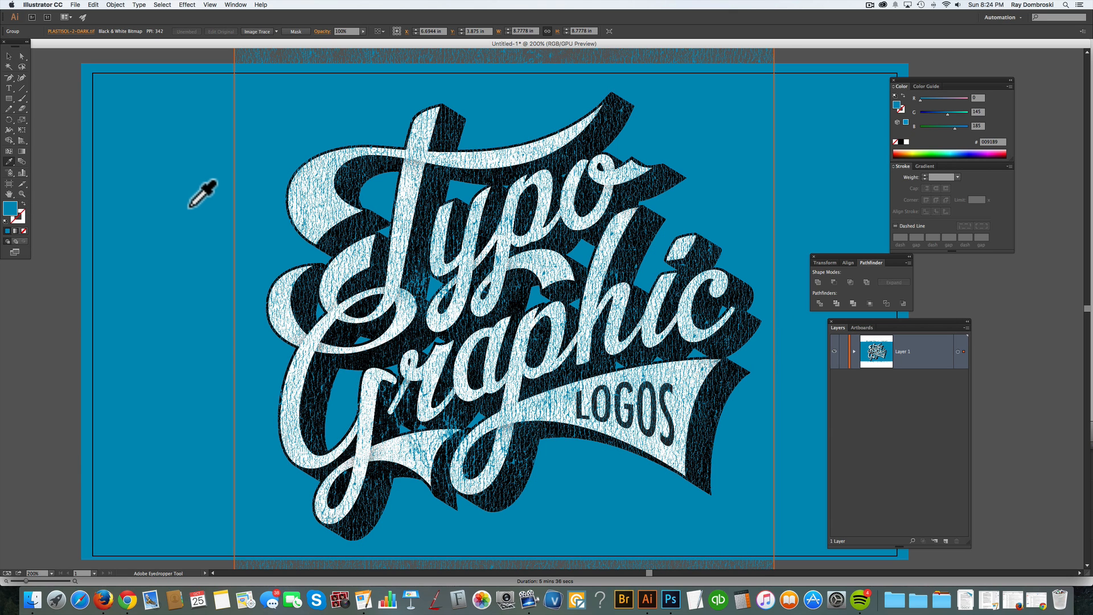
pyautogui.moveTo(205, 187)
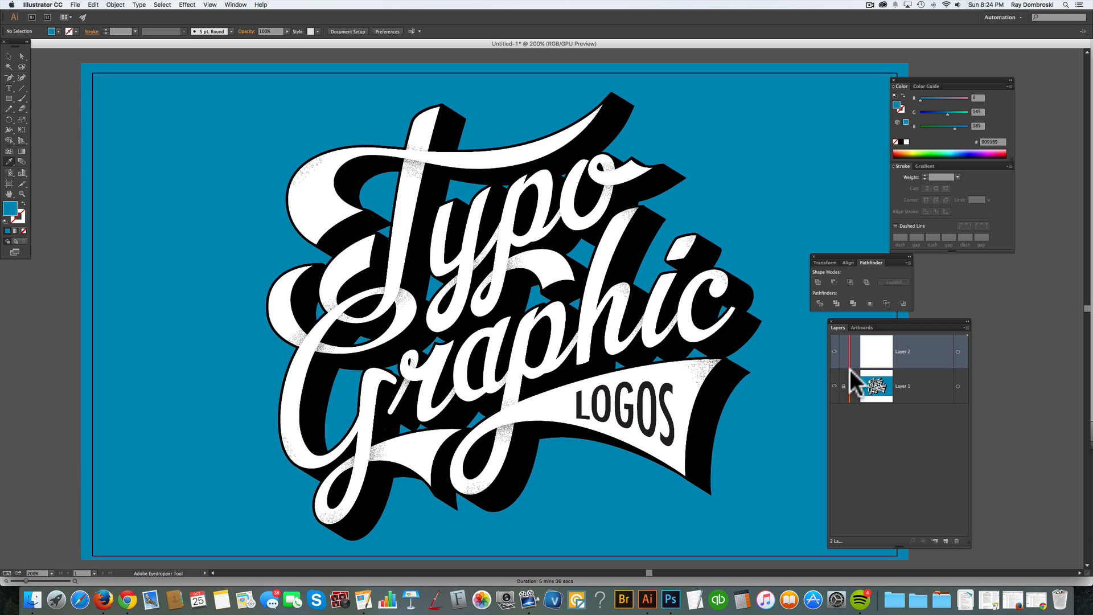
pyautogui.click(834, 351)
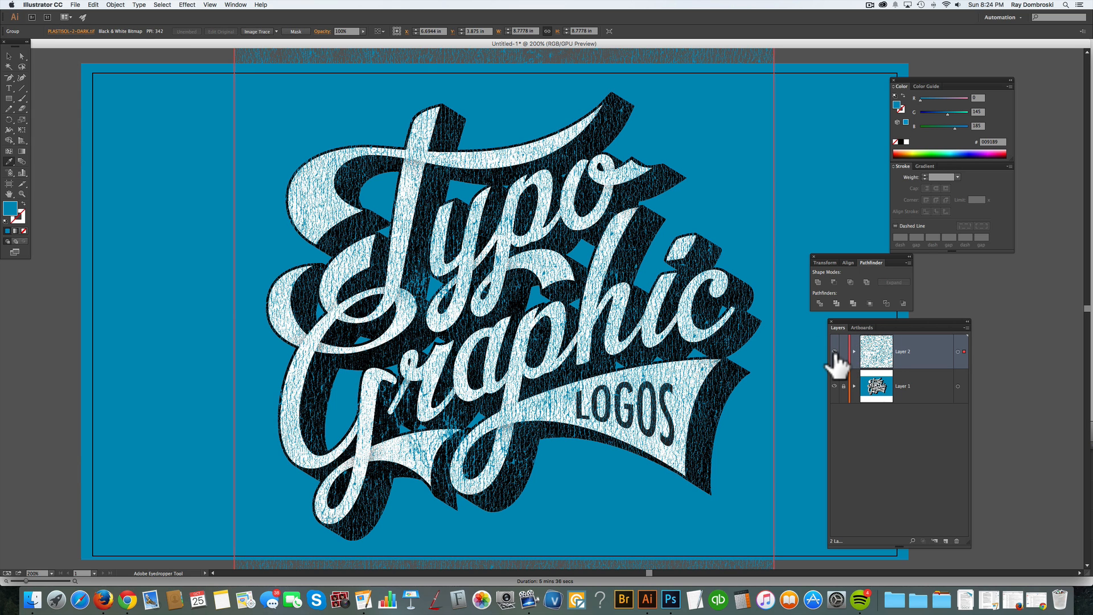
pyautogui.click(833, 351)
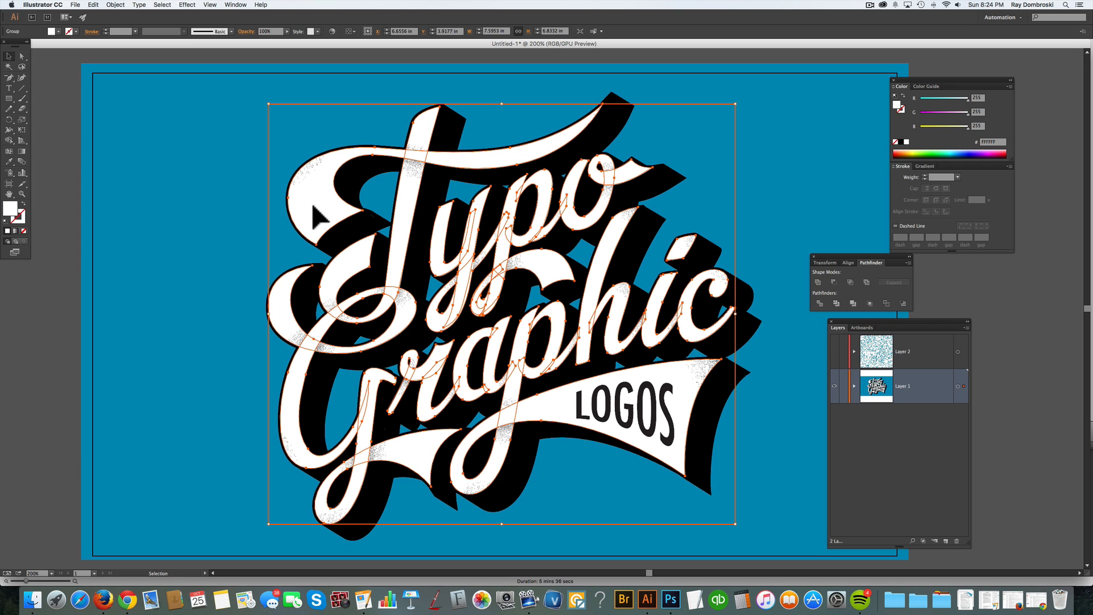
pyautogui.moveTo(665, 362)
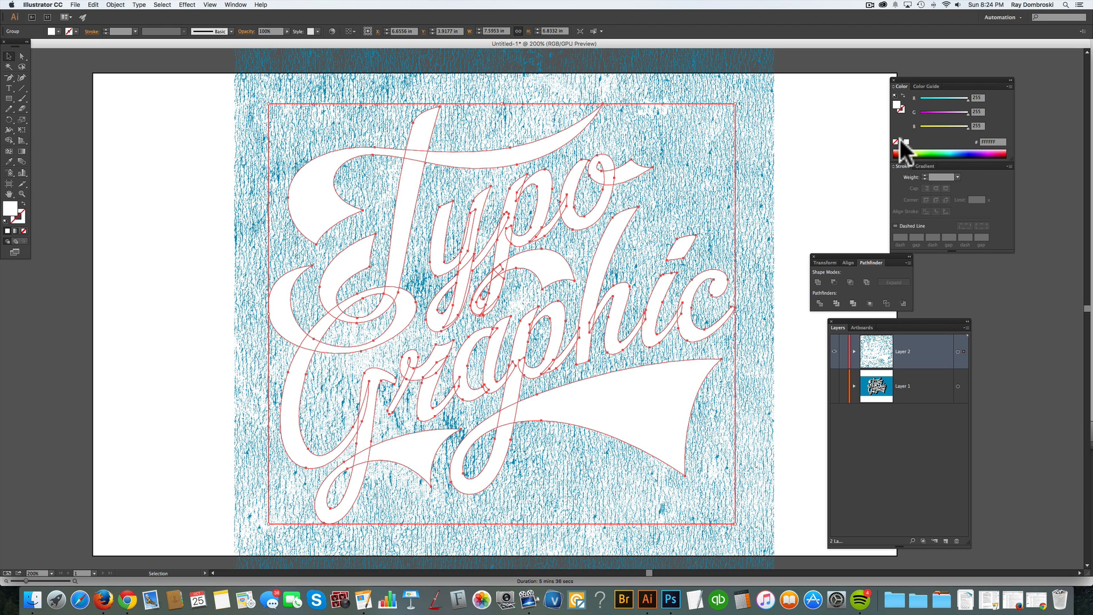
# Fill the pasted Typographic letters with the black swatch.
pyautogui.click(897, 144)
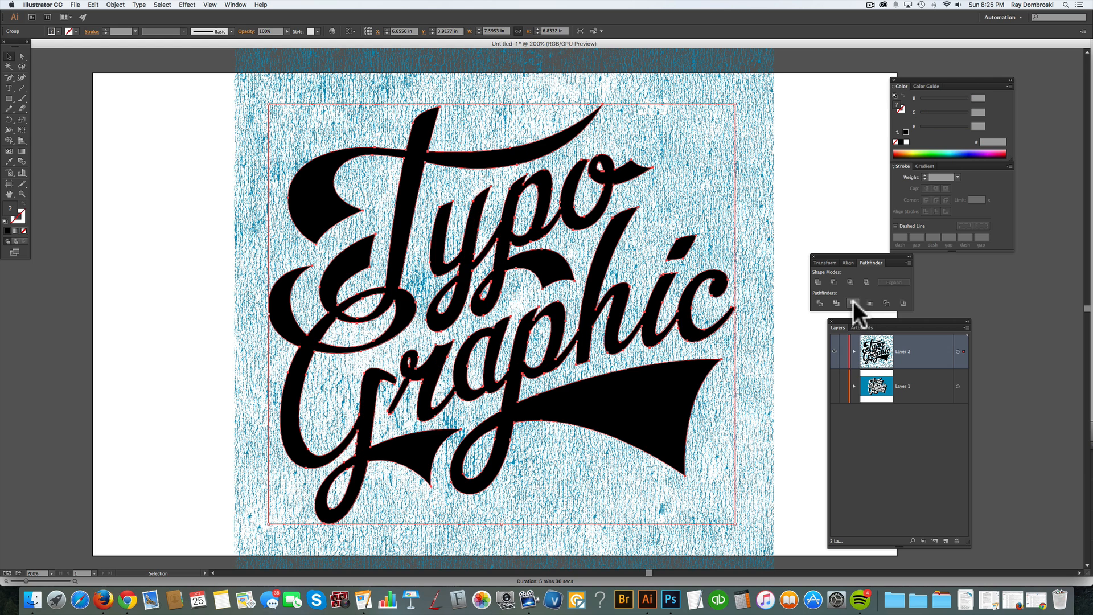
pyautogui.moveTo(661, 312)
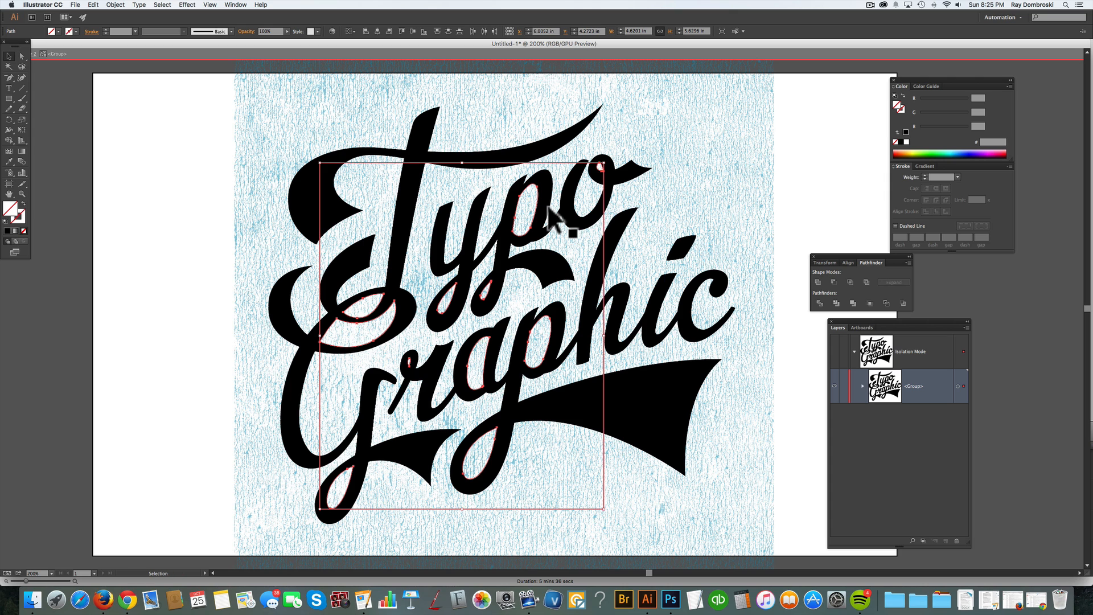
pyautogui.click(216, 184)
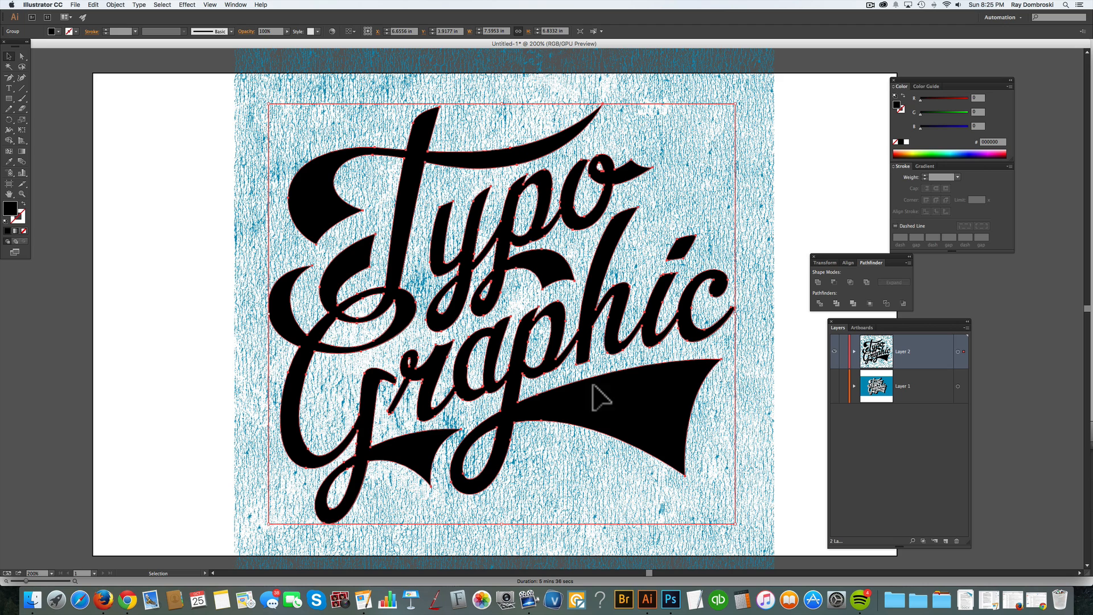
pyautogui.moveTo(93, 8)
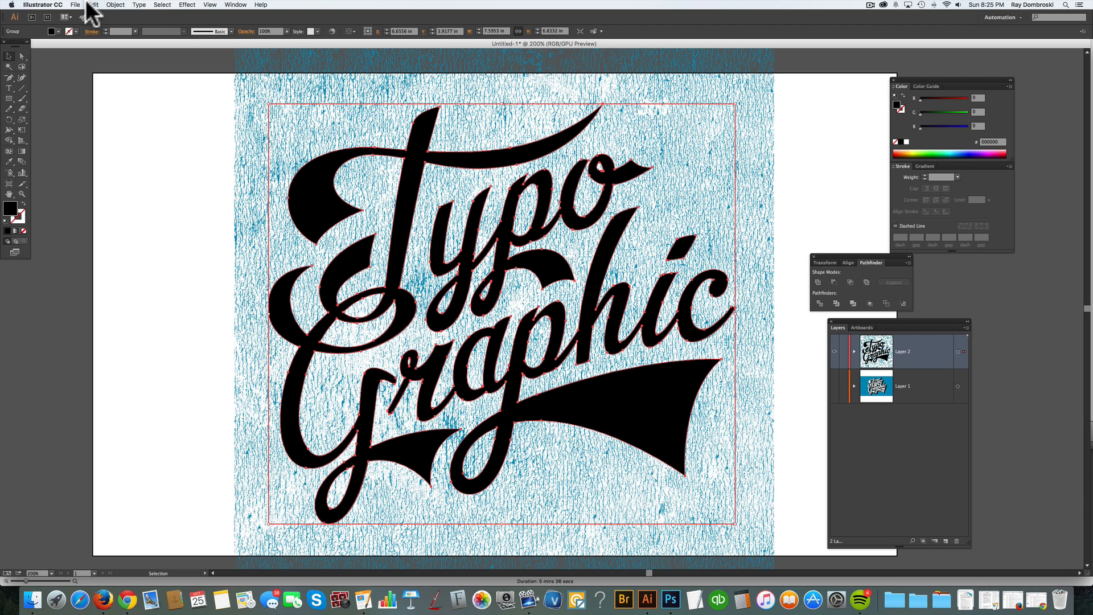
# Select all and make a clipping mask of the blue texture inside the black letters.
pyautogui.click(115, 5)
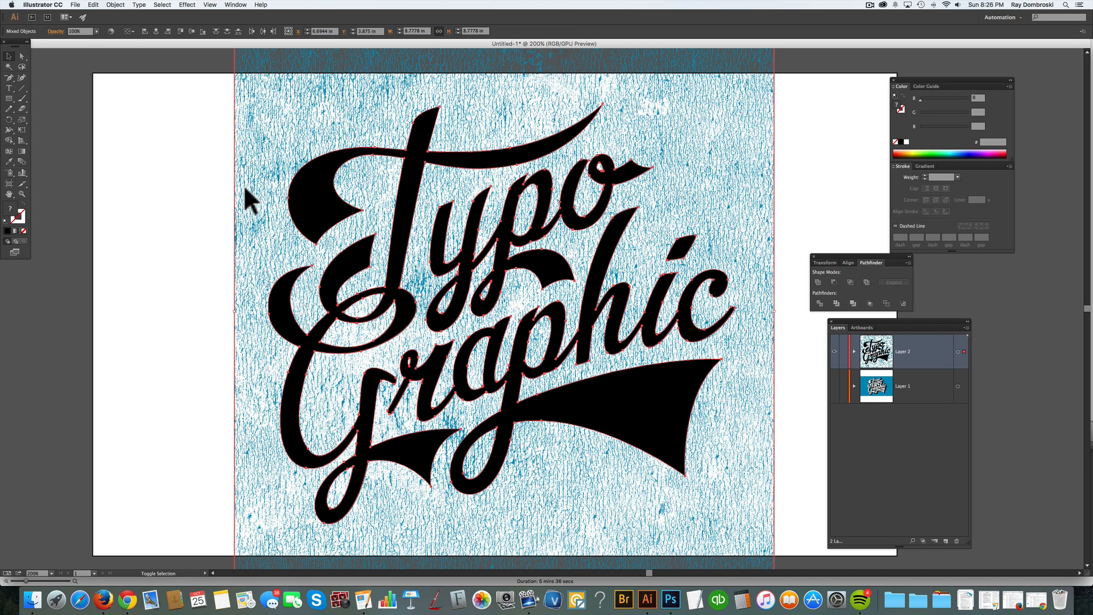
pyautogui.click(115, 5)
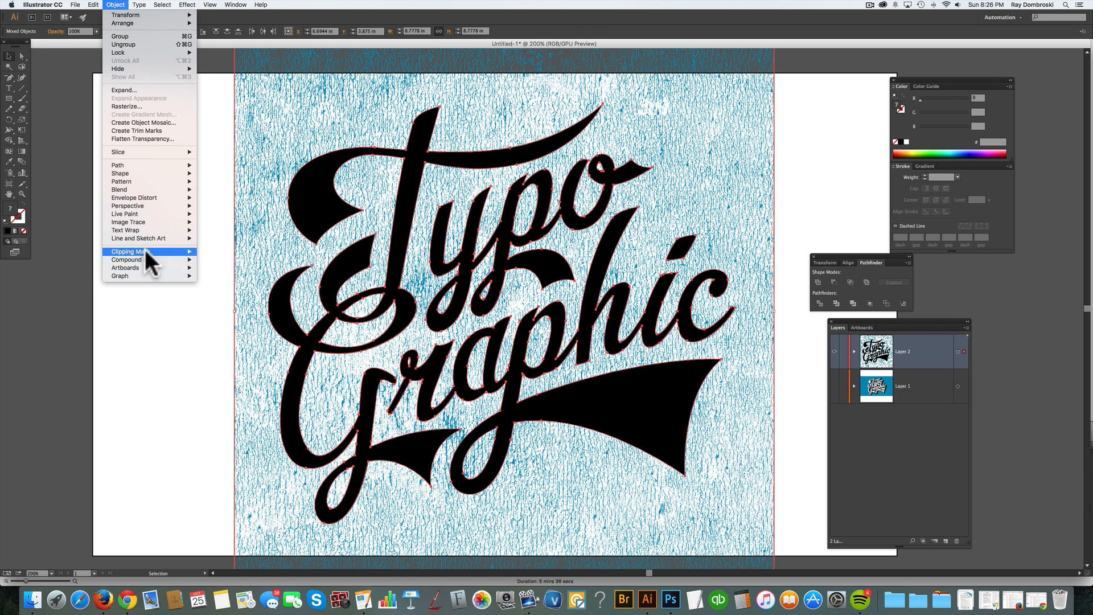
pyautogui.moveTo(130, 251)
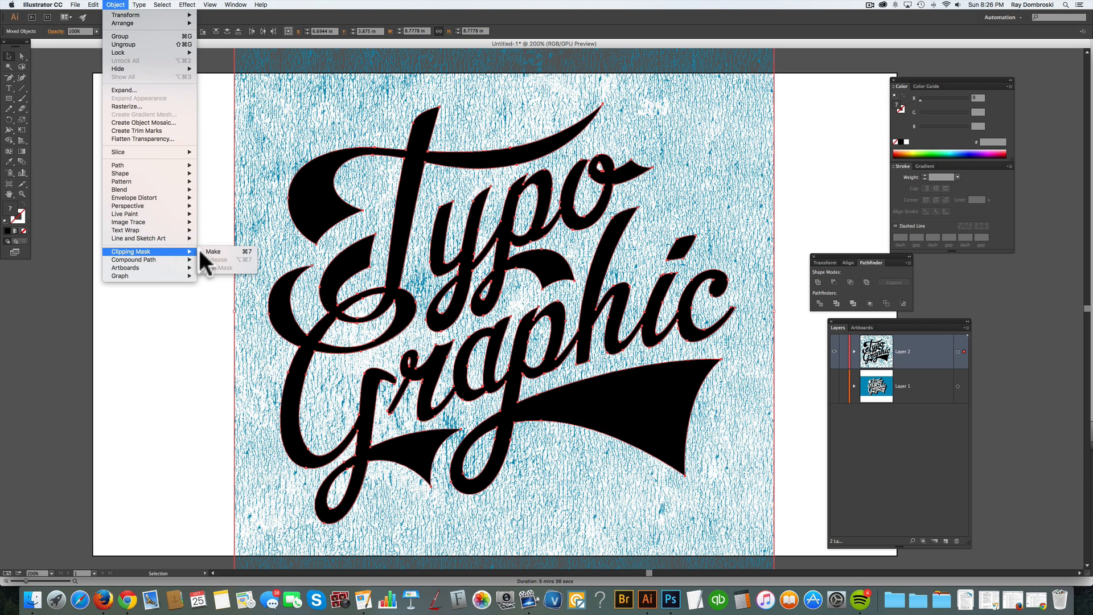
pyautogui.click(214, 251)
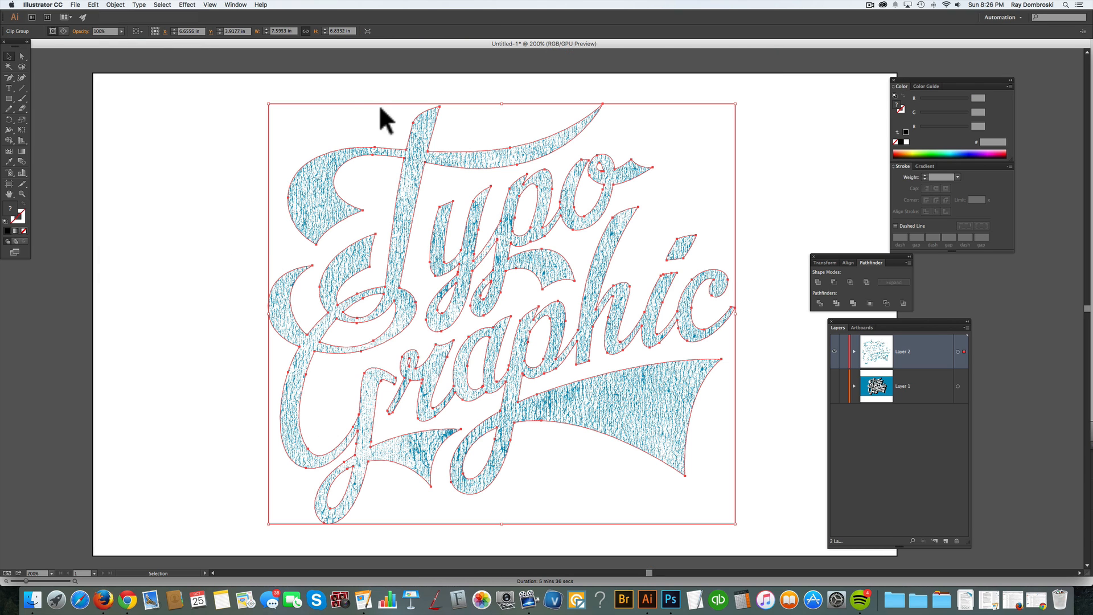
pyautogui.moveTo(357, 158)
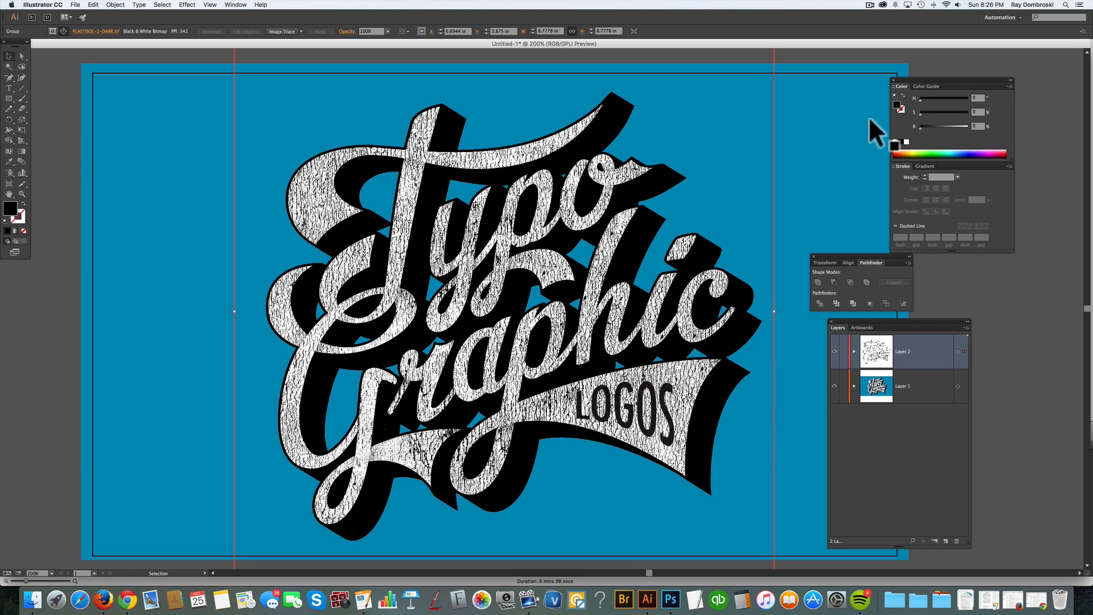
pyautogui.moveTo(872, 136)
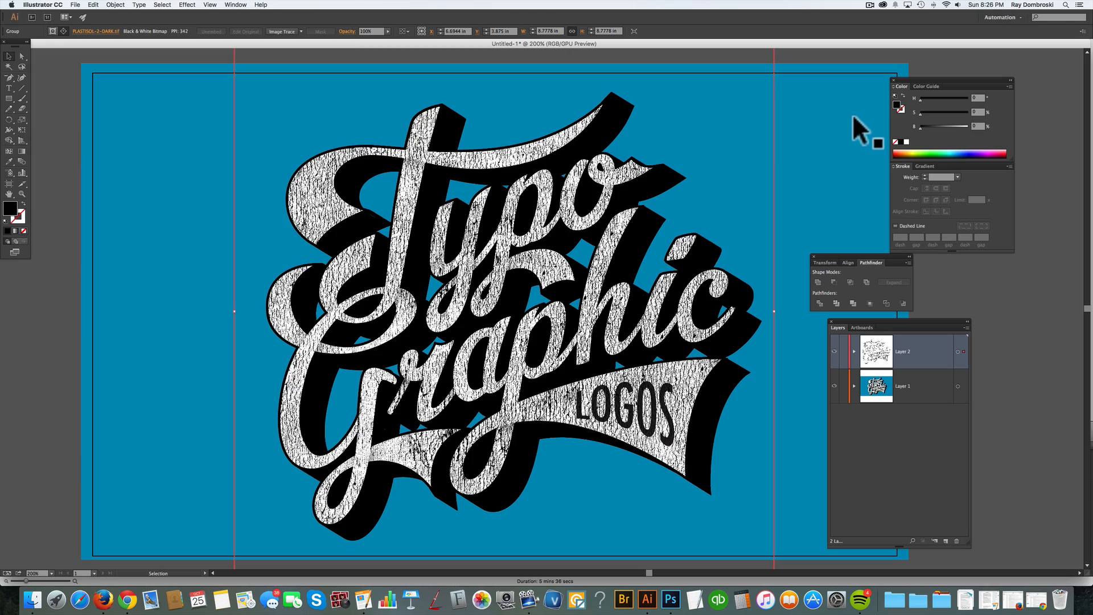